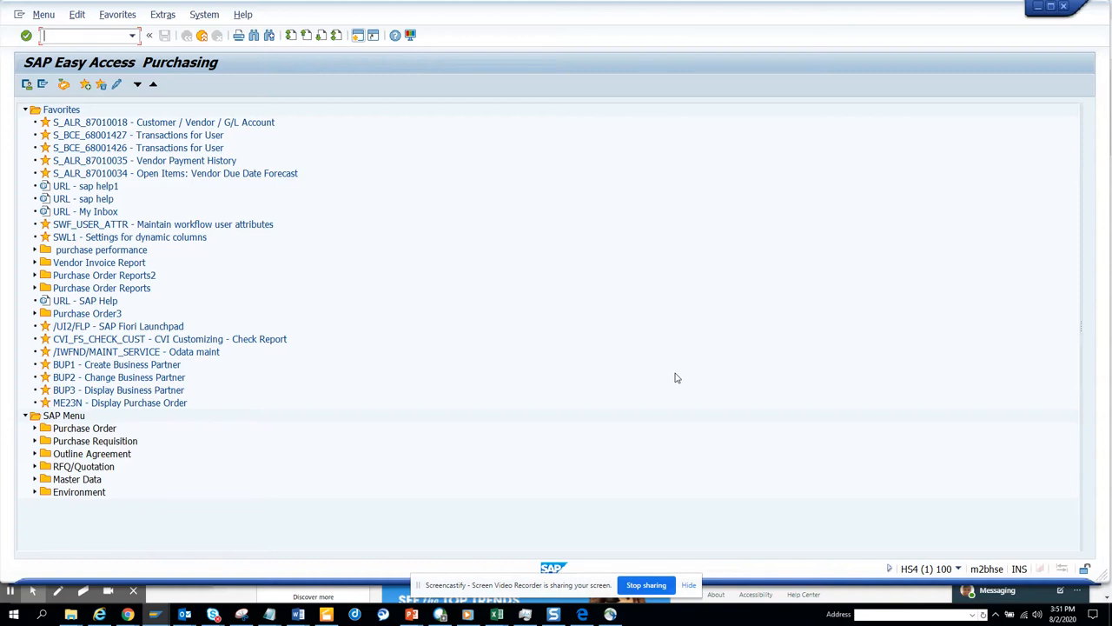
# Launch vendor mass maintenance with transaction XK99
pyautogui.write('xk99')
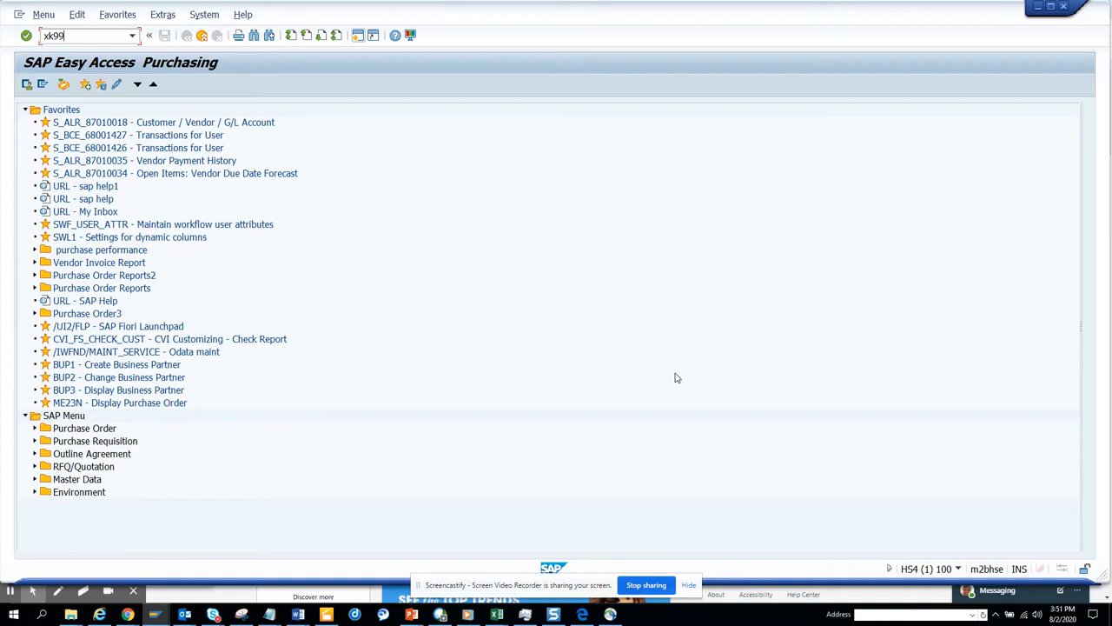
pyautogui.press('Enter')
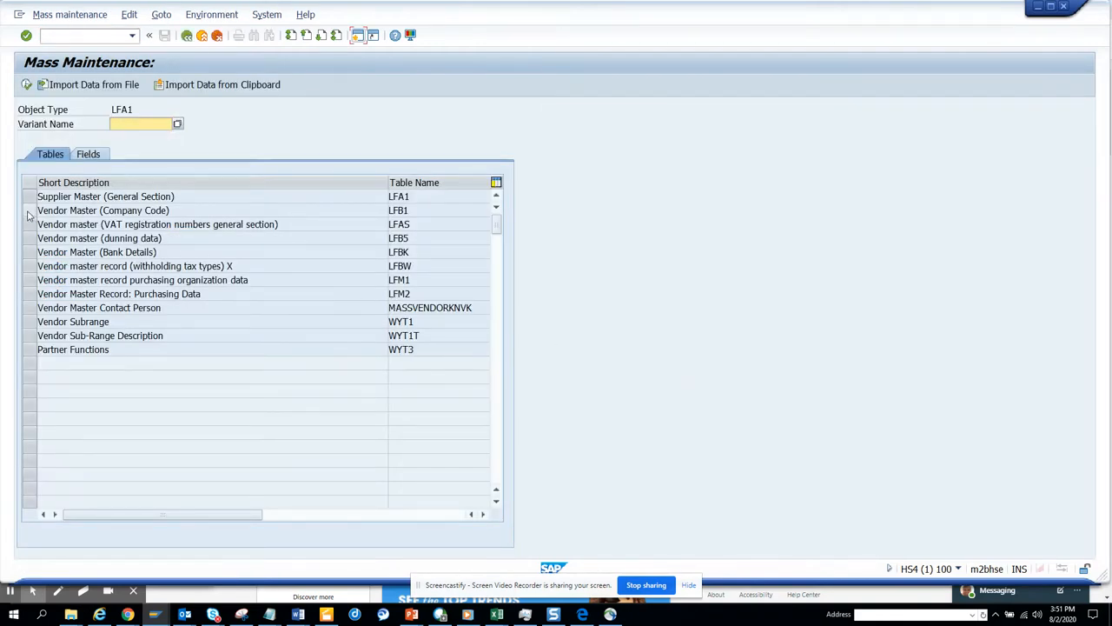
# Target table LFB1 for new records, using reference vendor 1000000 and company code 1000
pyautogui.click(102, 210)
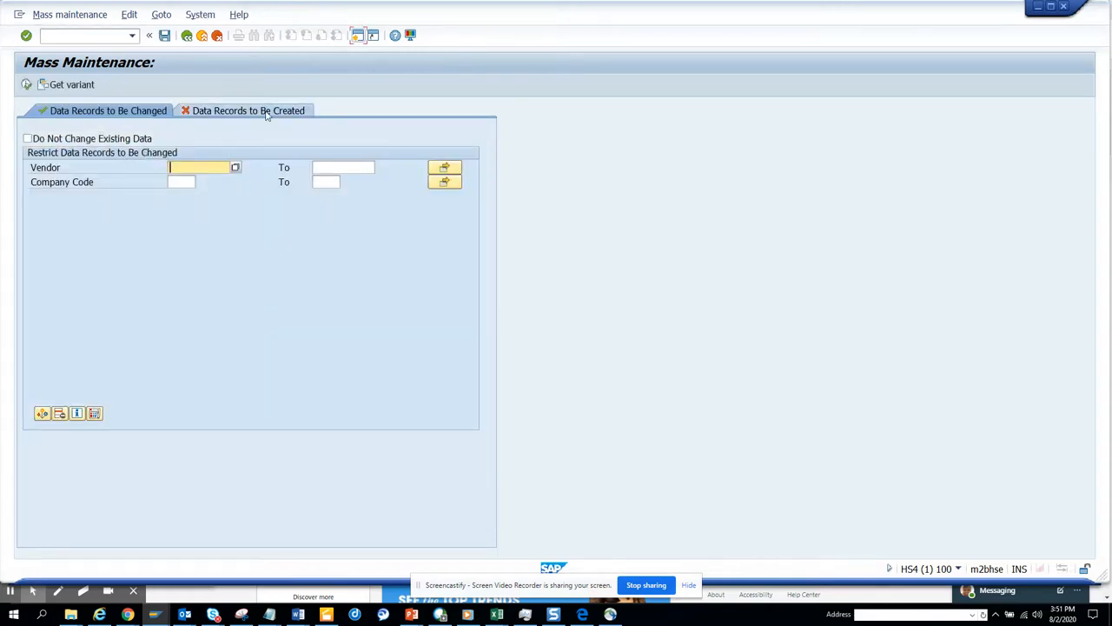
pyautogui.click(249, 110)
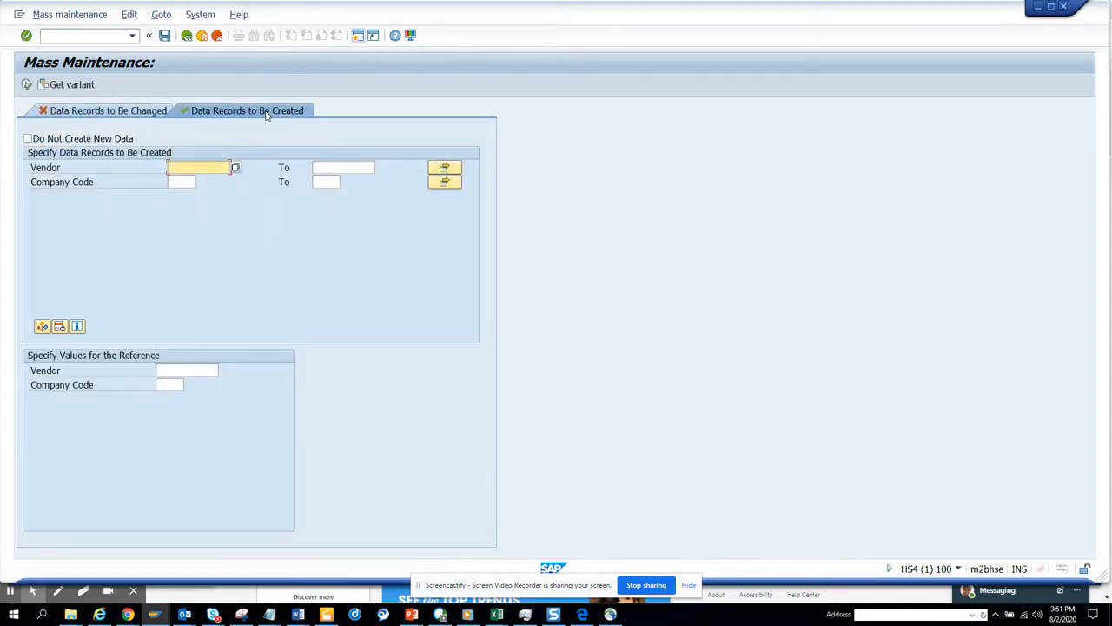
pyautogui.click(186, 369)
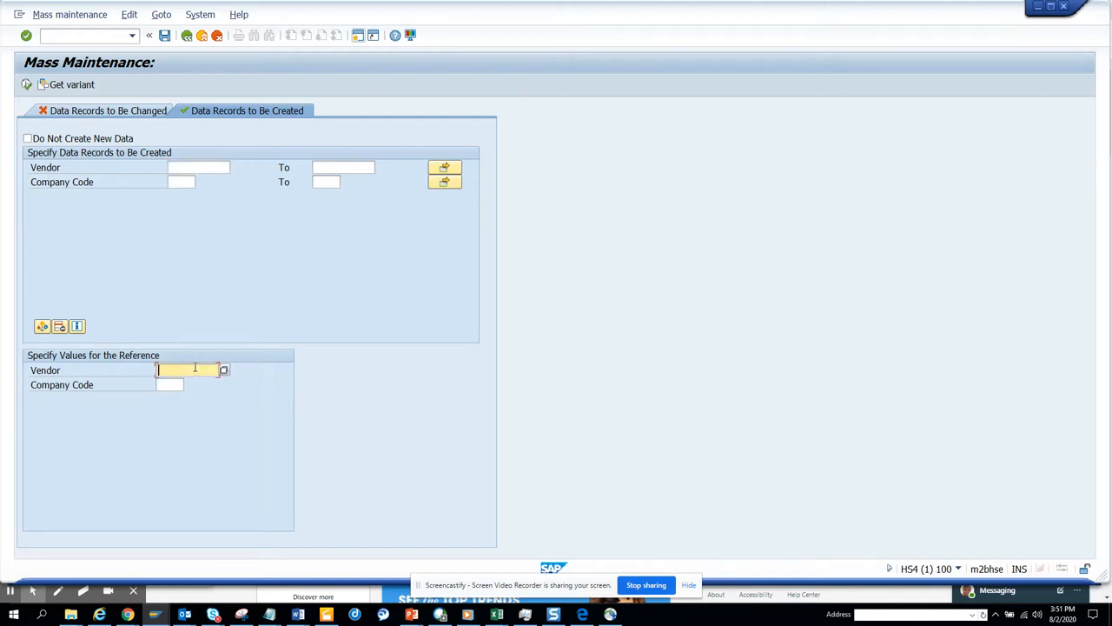
pyautogui.write('1000000')
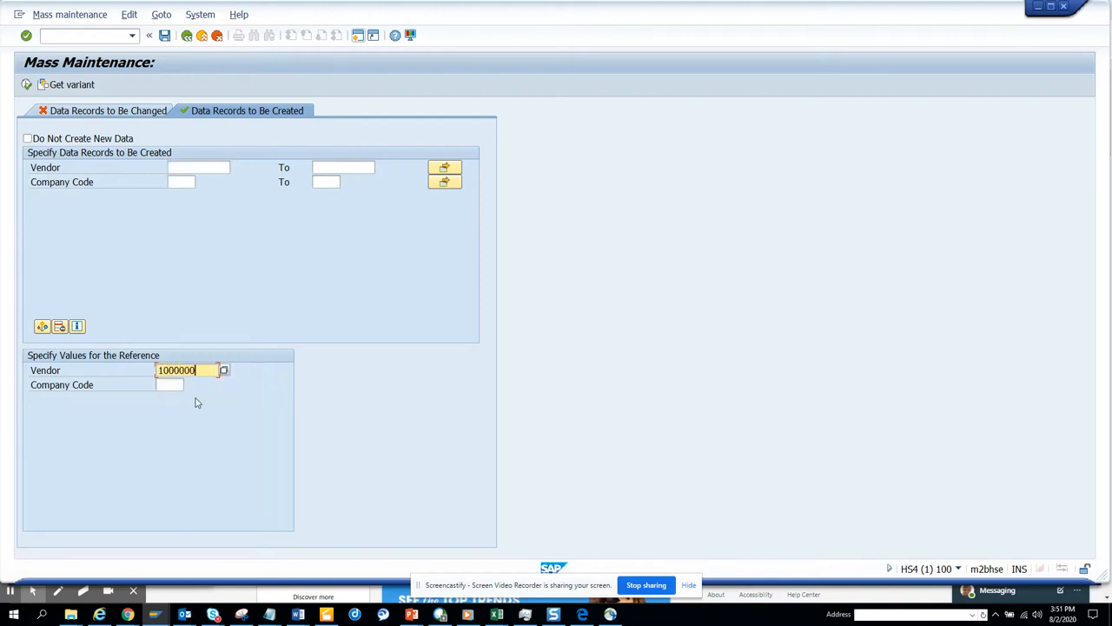
pyautogui.click(168, 385)
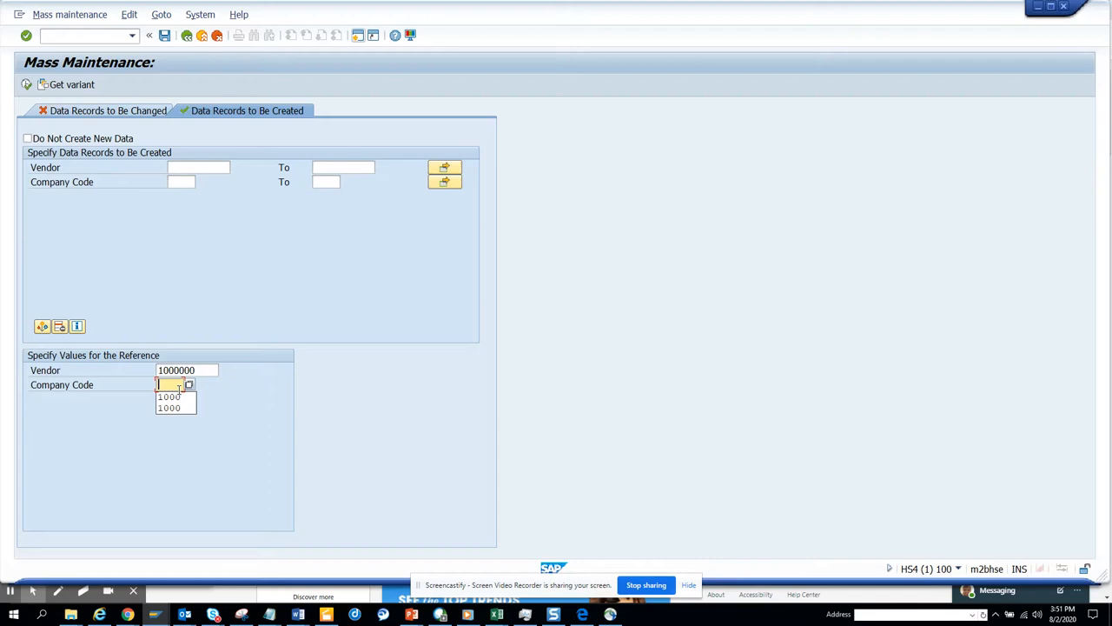
pyautogui.click(170, 395)
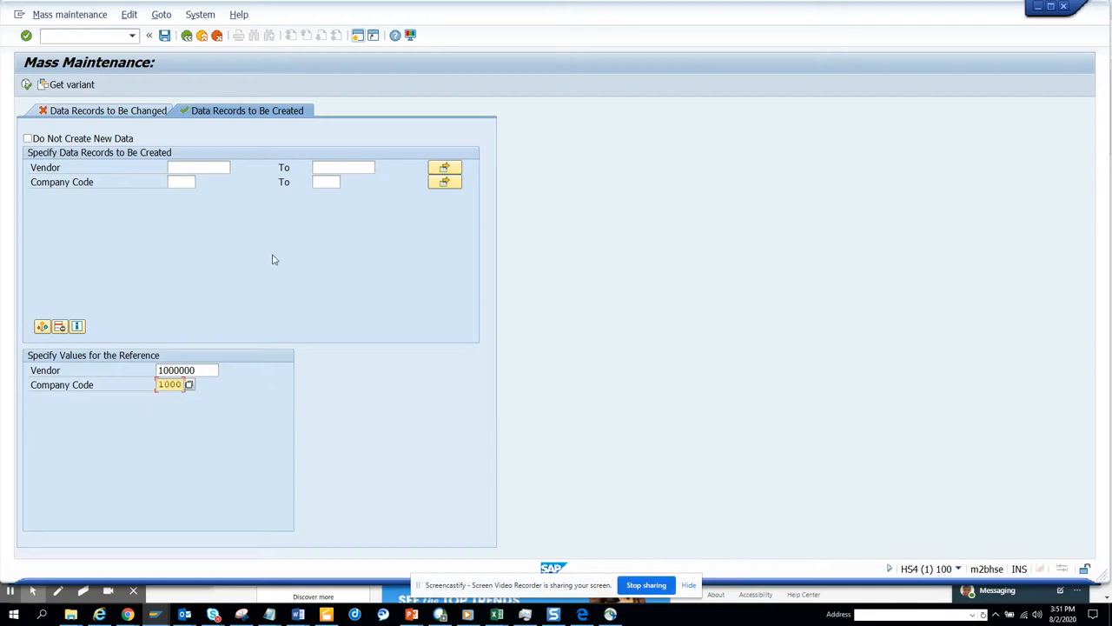
pyautogui.press('alt+tab')
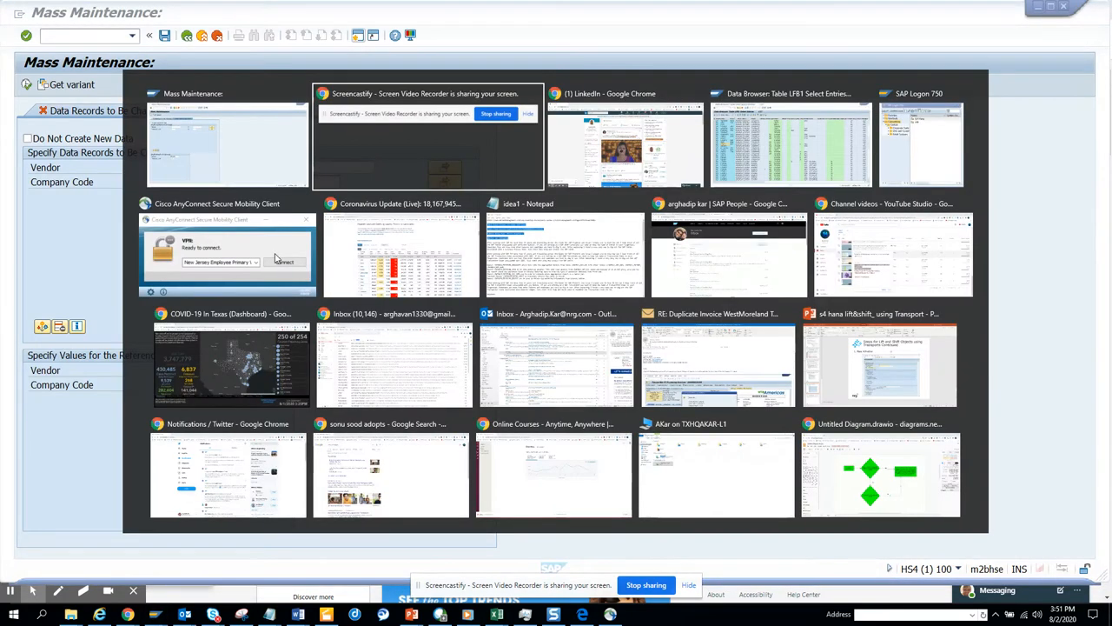
# Copy vendor numbers 1000010 through 17300080 from the LFB1 Data Browser window
pyautogui.click(791, 139)
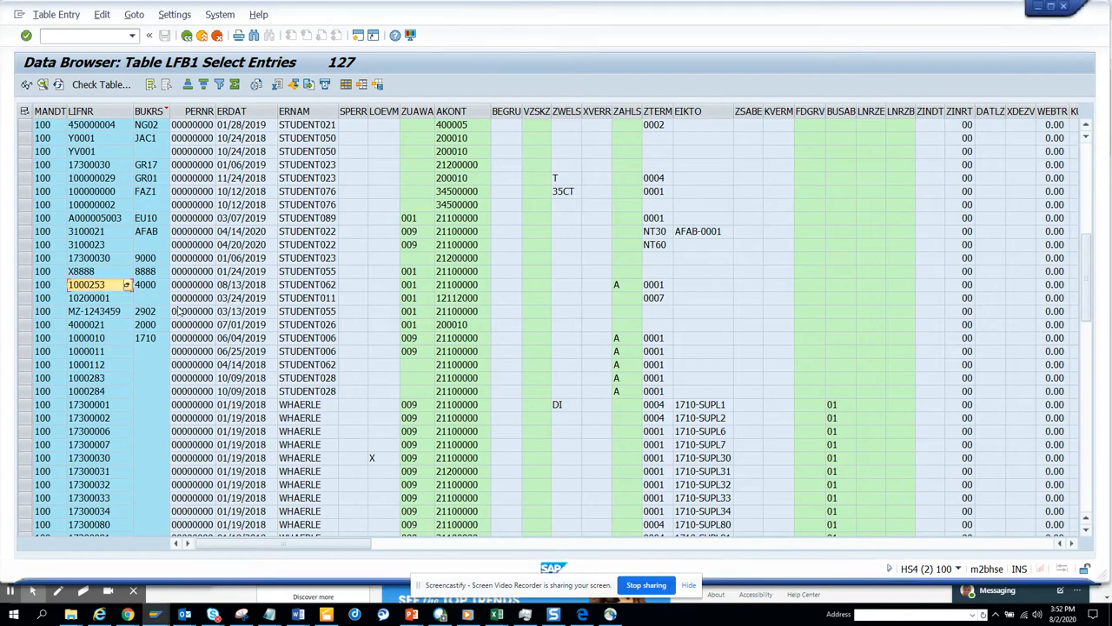
pyautogui.moveTo(132, 404)
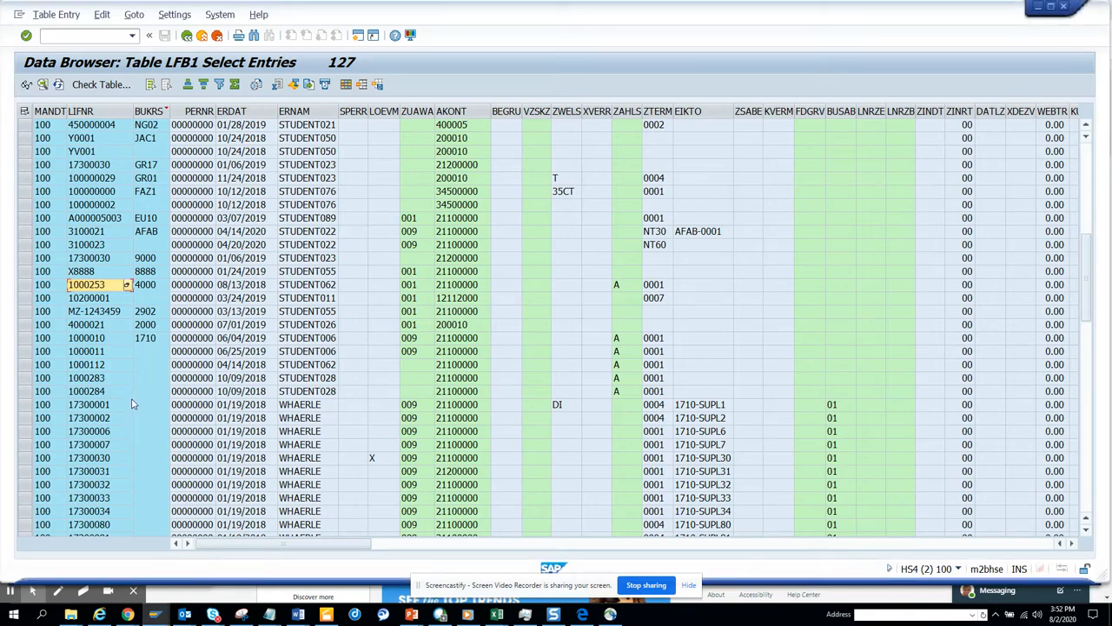
pyautogui.moveTo(111, 409)
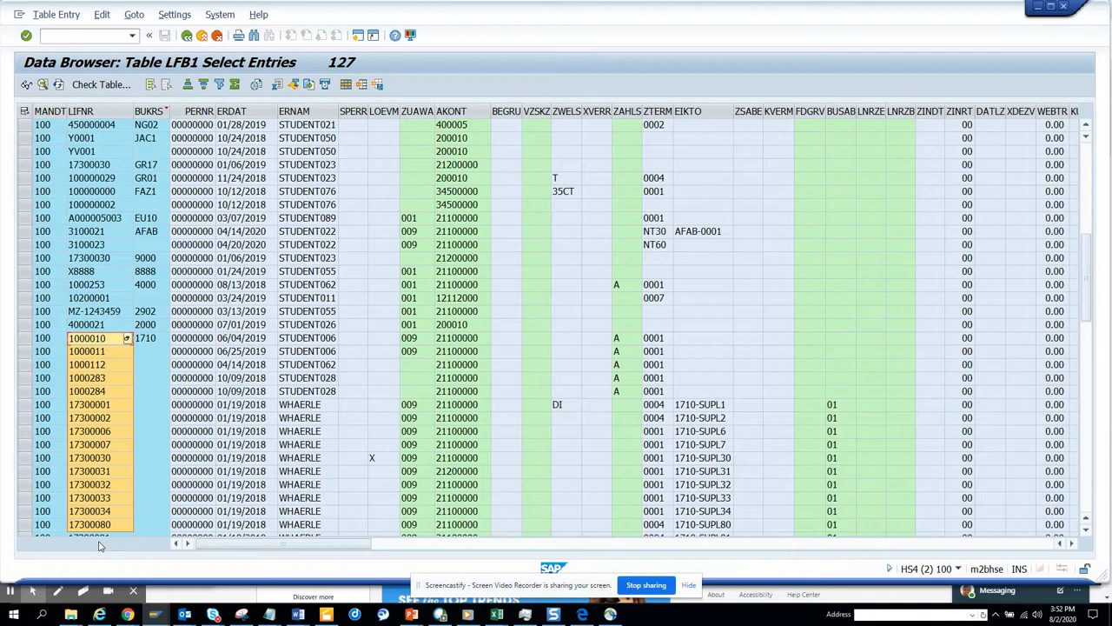
pyautogui.scroll(-3)
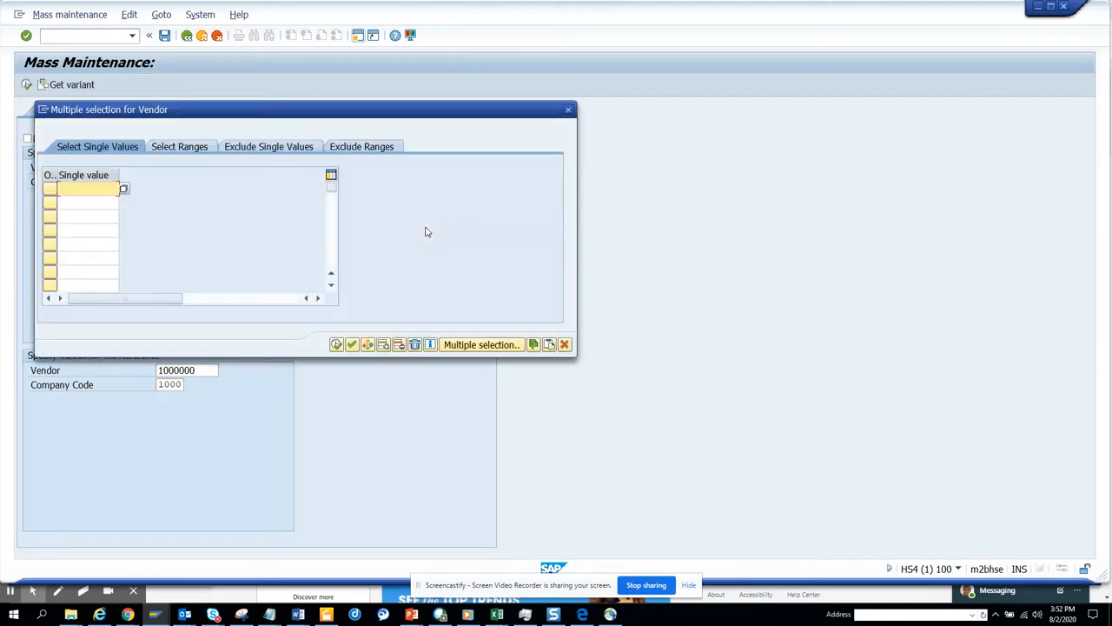
pyautogui.moveTo(549, 344)
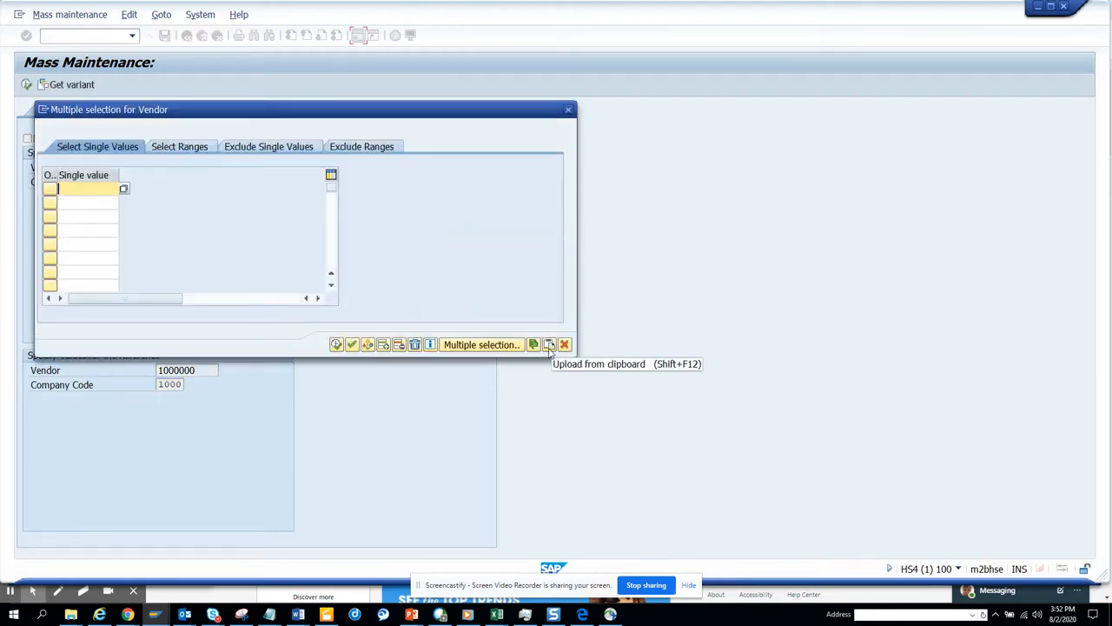
pyautogui.moveTo(555, 358)
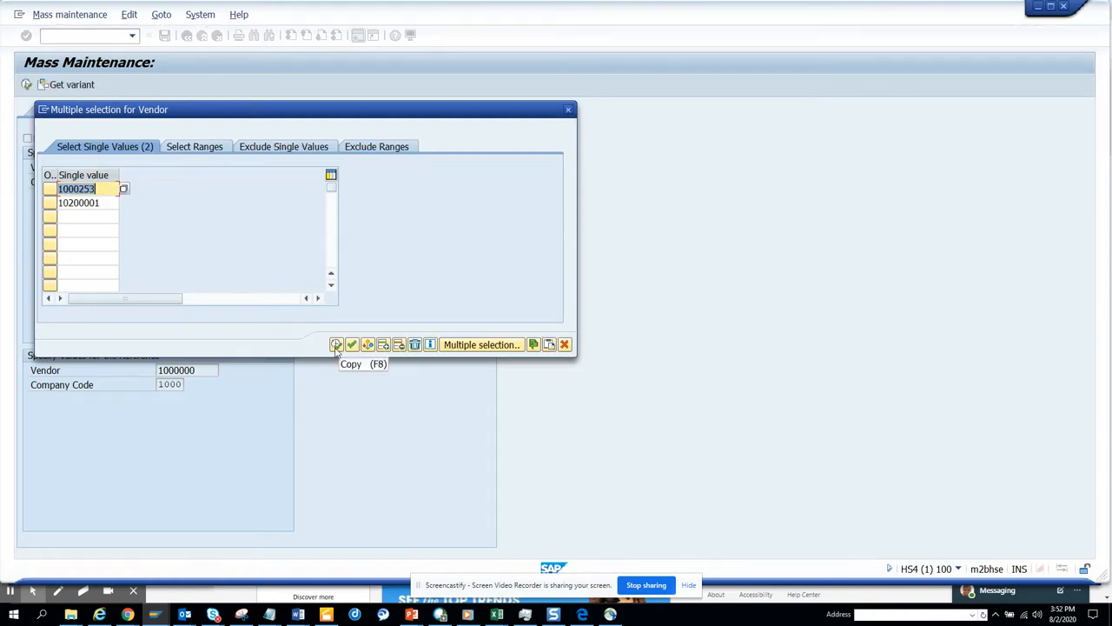
# Upload the 16 copied vendor numbers into Multiple Selection for Vendor and accept them
pyautogui.click(337, 344)
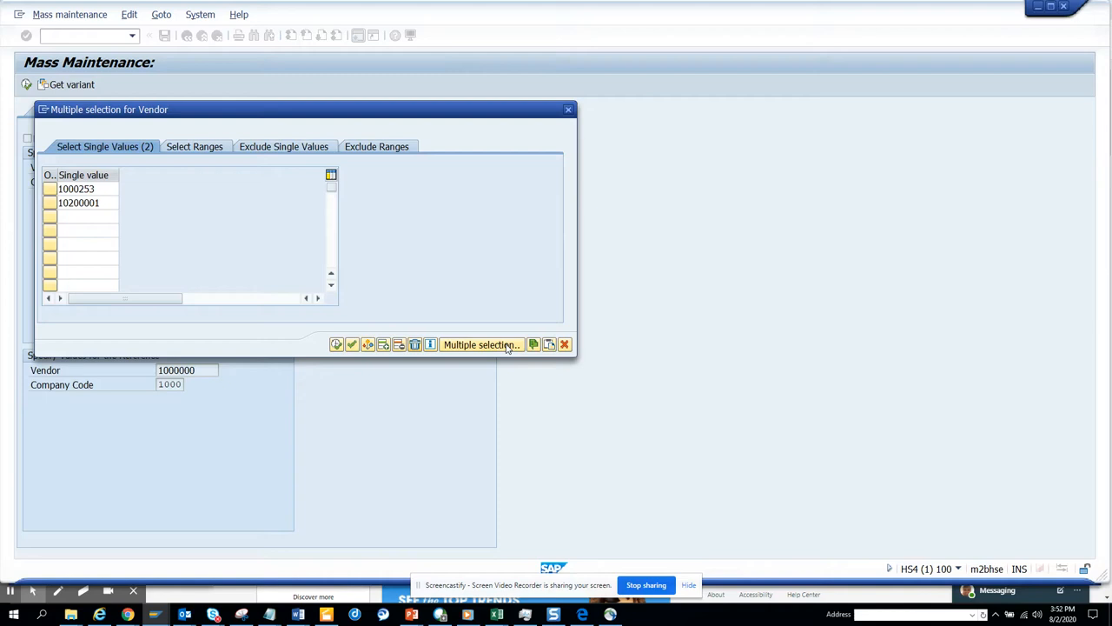
pyautogui.click(550, 344)
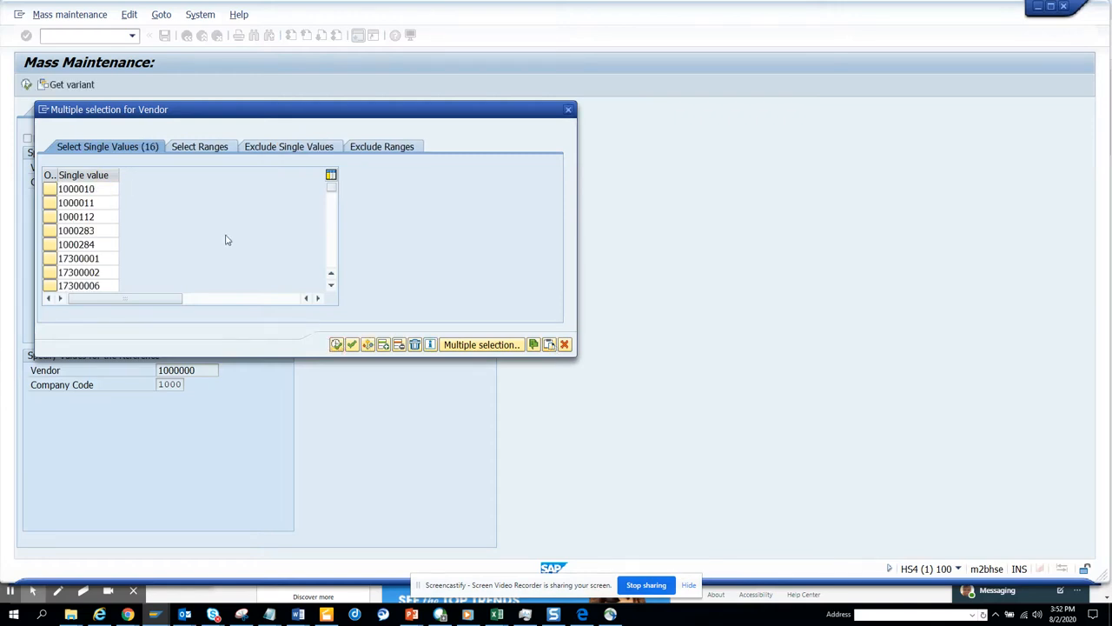
pyautogui.click(336, 344)
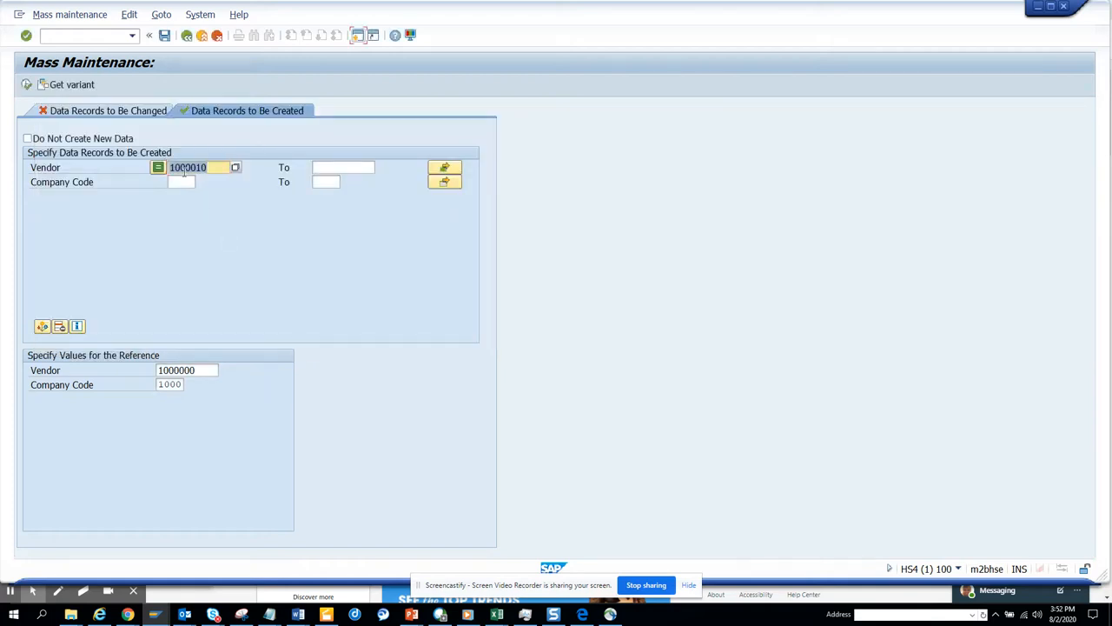
# Execute to propose the 13 company code 1000 vendor records, then save them
pyautogui.click(180, 181)
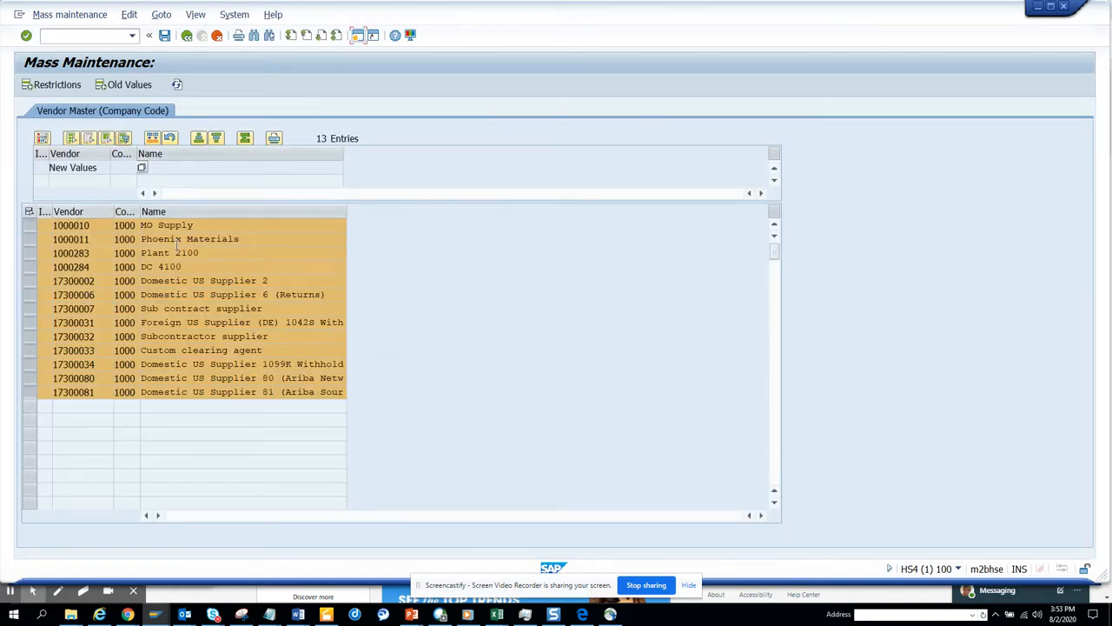
pyautogui.moveTo(167, 37)
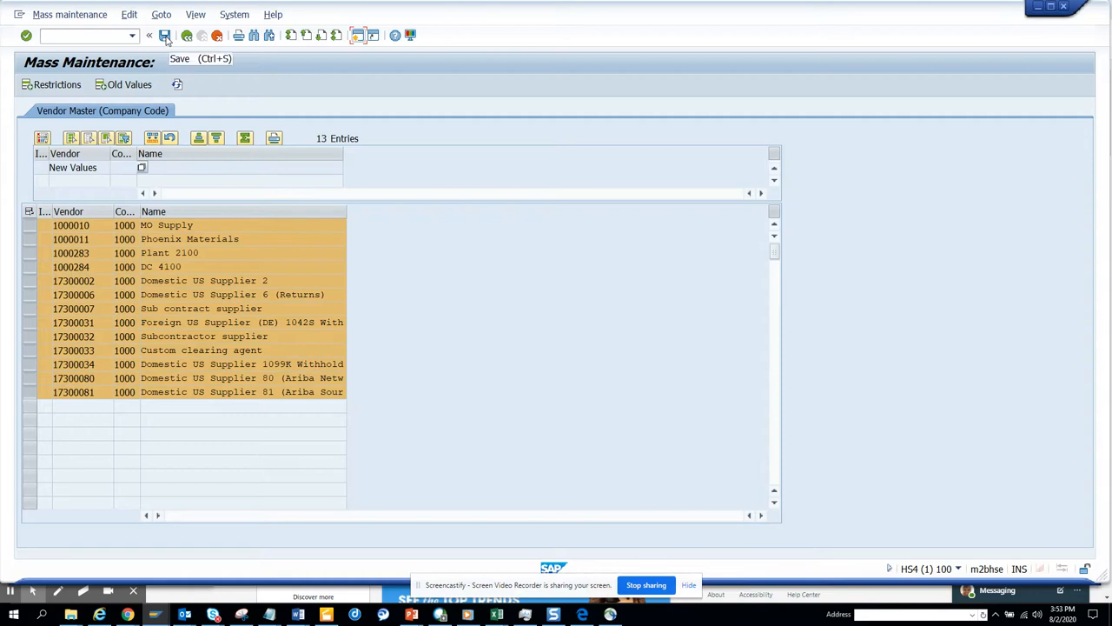
pyautogui.click(167, 37)
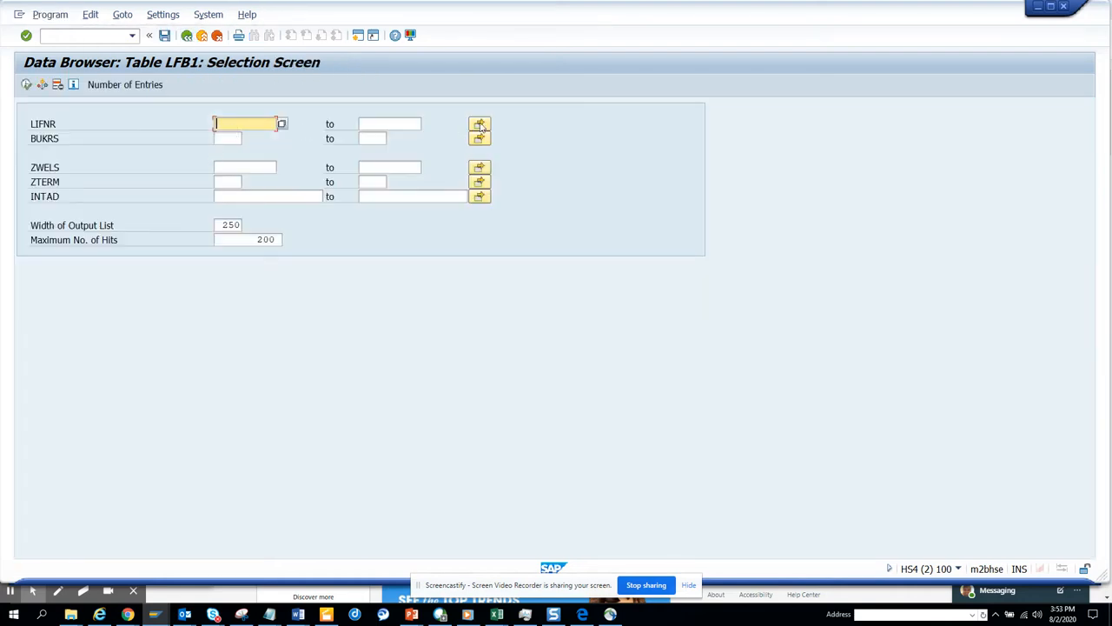
# List LFB1 entries for the vendors, confirm all 13 saved without errors, and go back
pyautogui.click(479, 125)
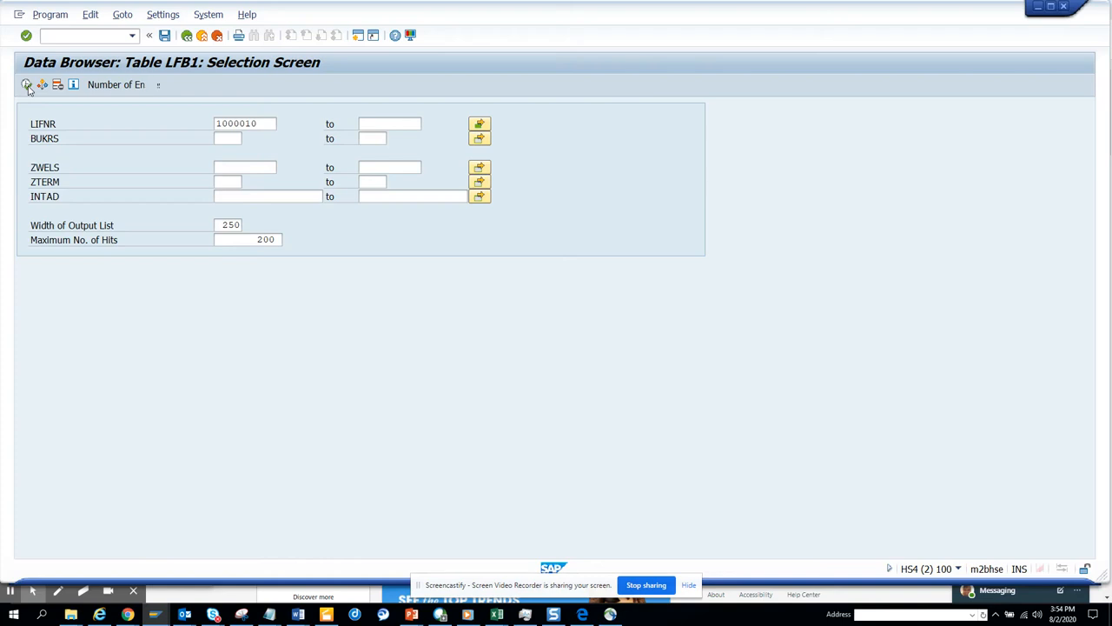
pyautogui.click(26, 84)
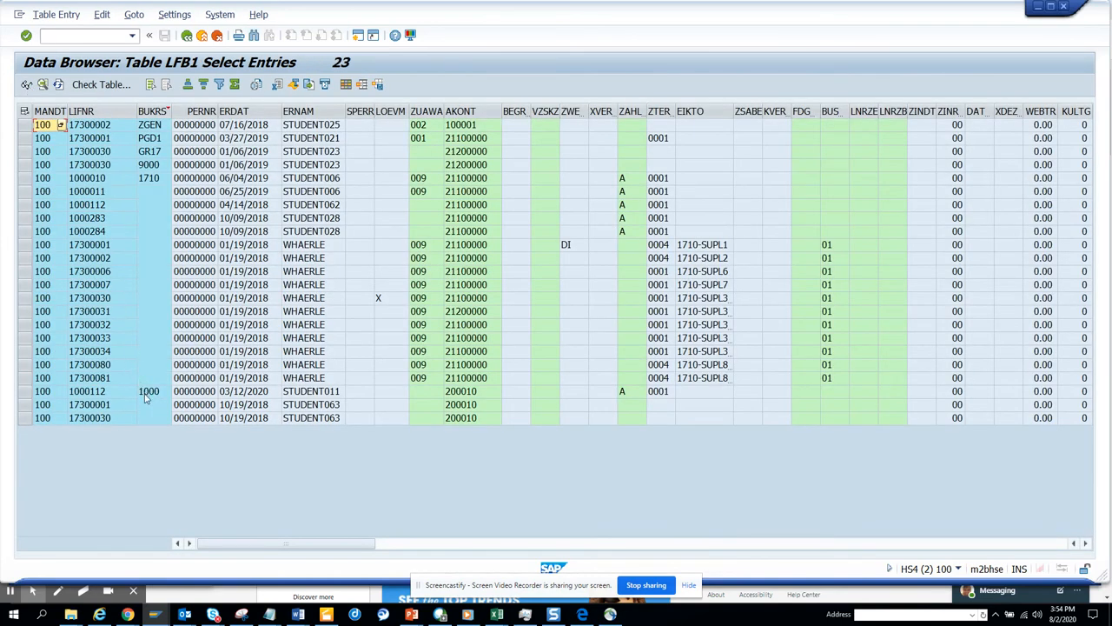
pyautogui.moveTo(171, 427)
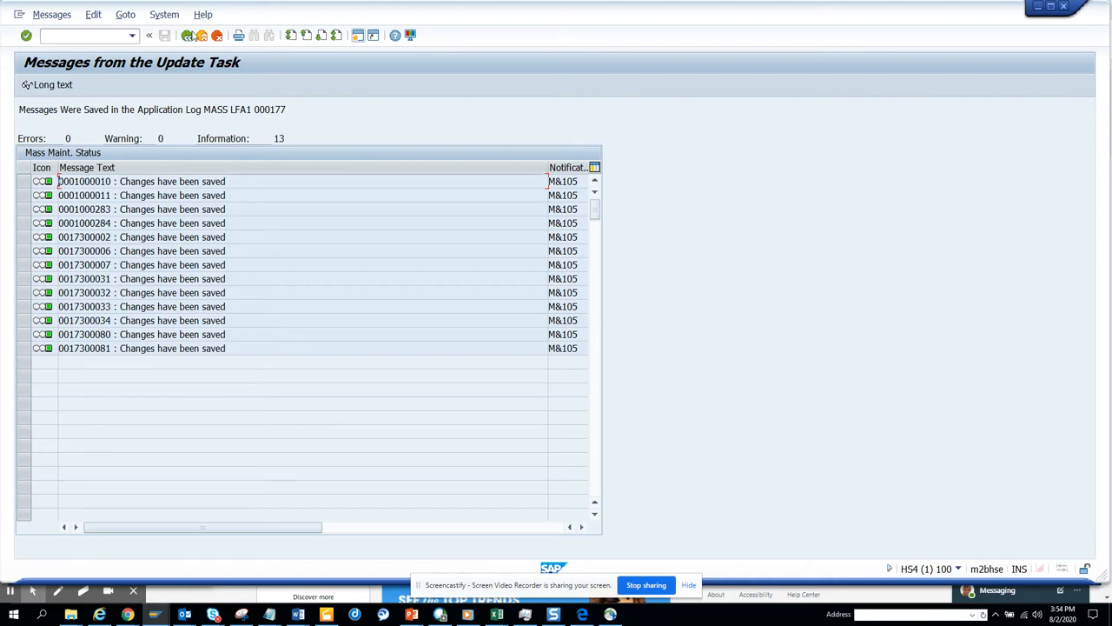
pyautogui.click(182, 36)
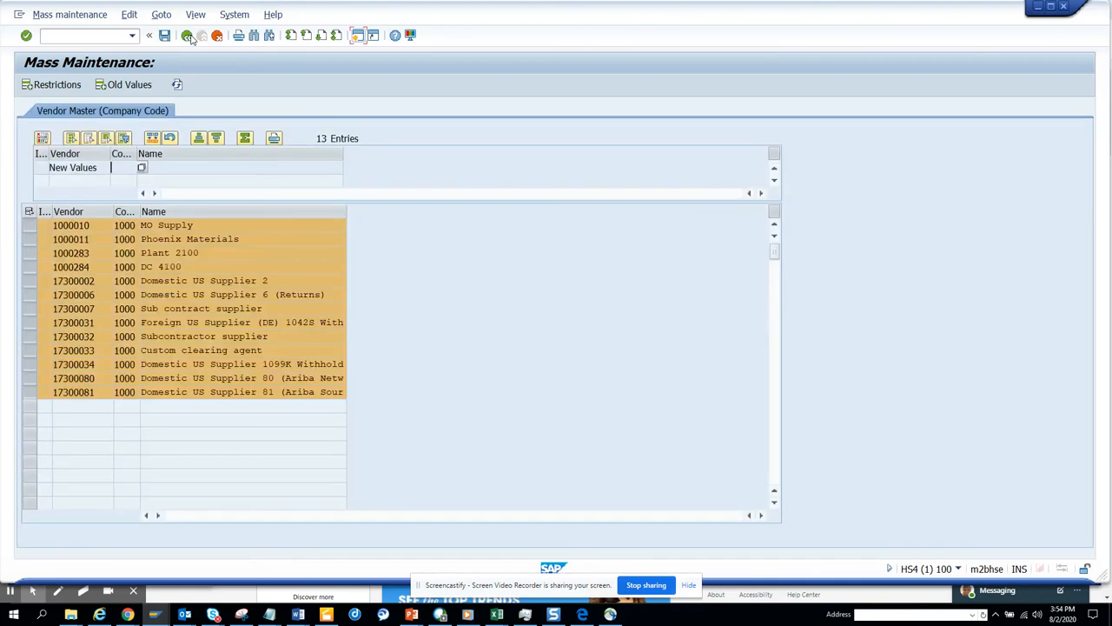